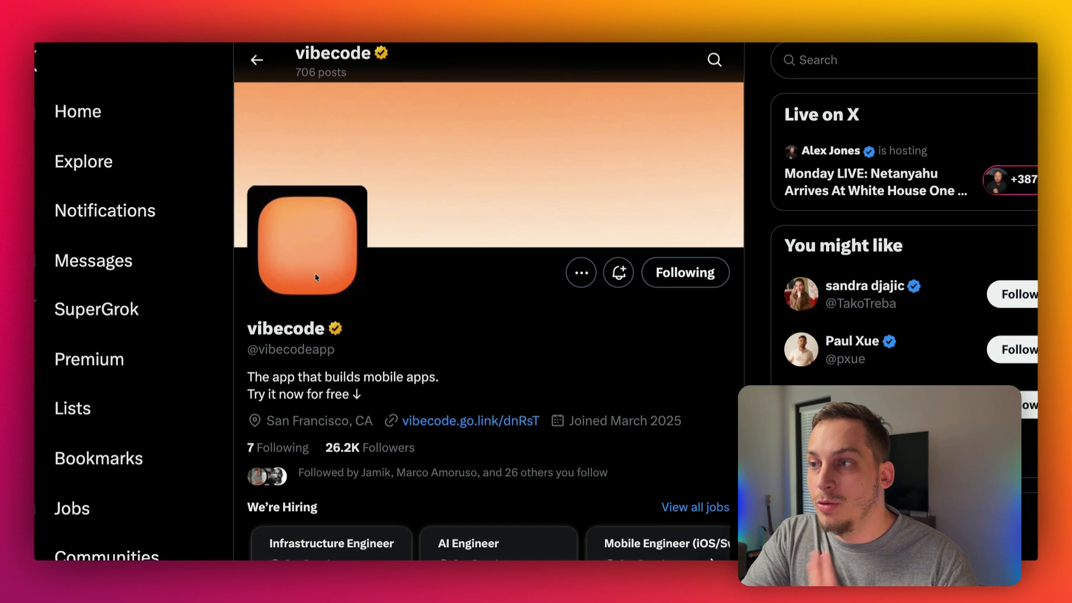
Edit the app feature description and send it to ChatGPT, then review the returned build spec.
scroll(down, 3)
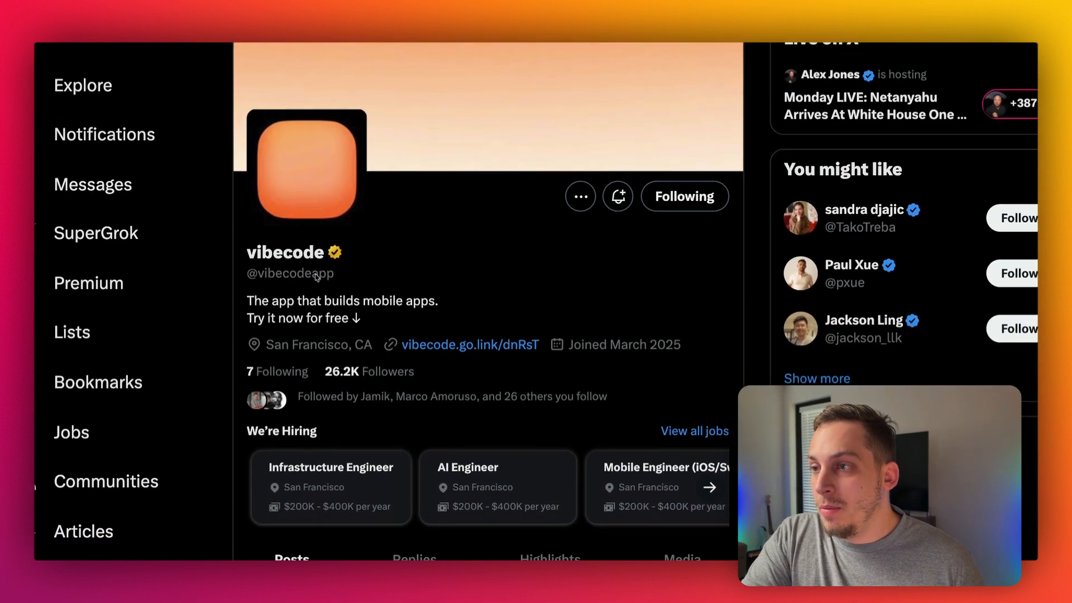
scroll(down, 3)
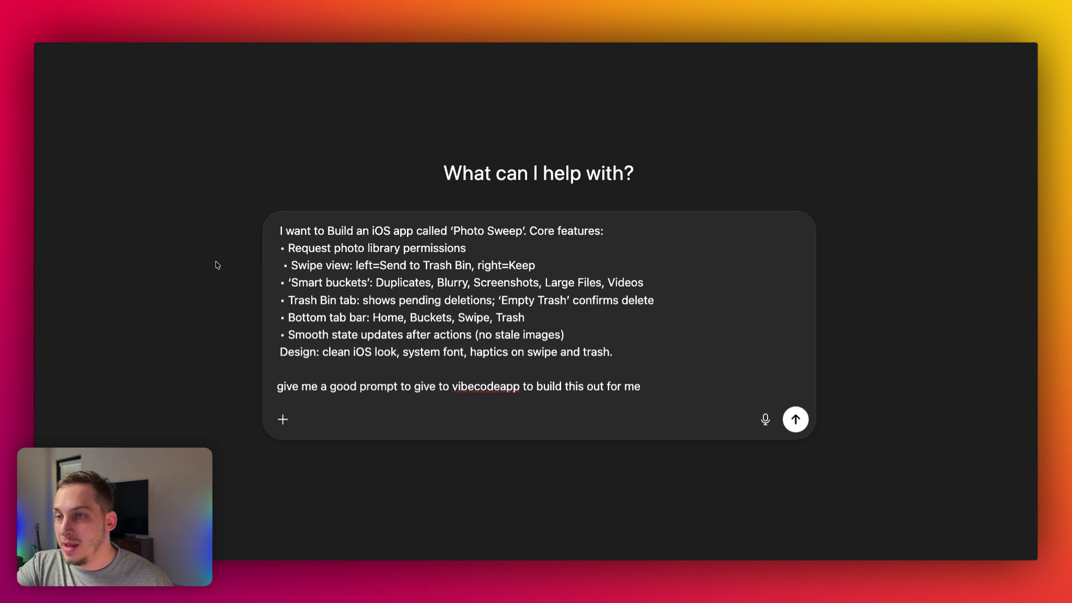
click(278, 231)
text(Swip)
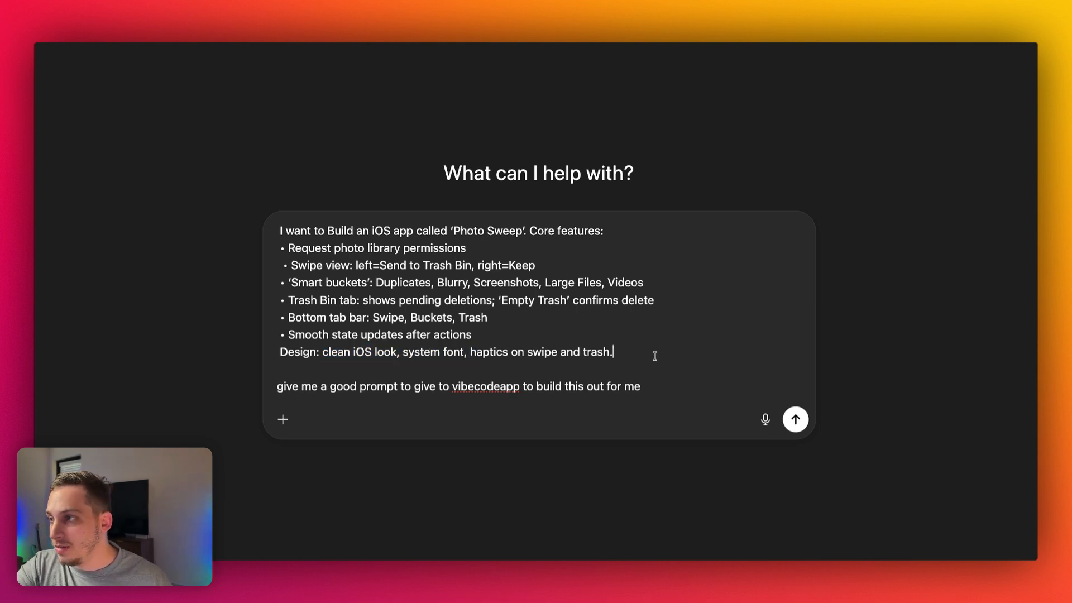
click(795, 419)
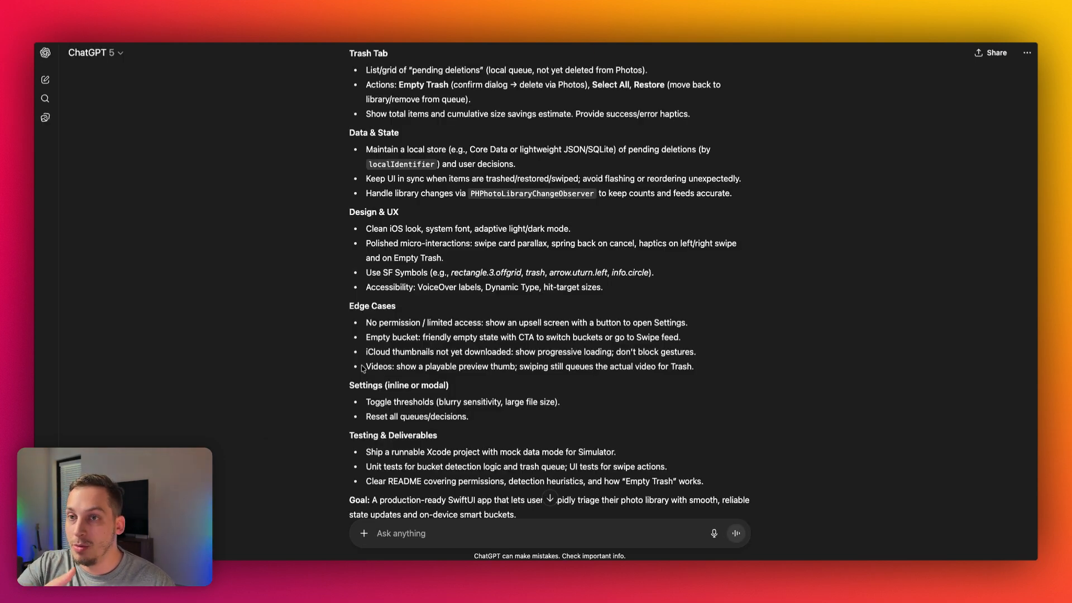
scroll(up, 3)
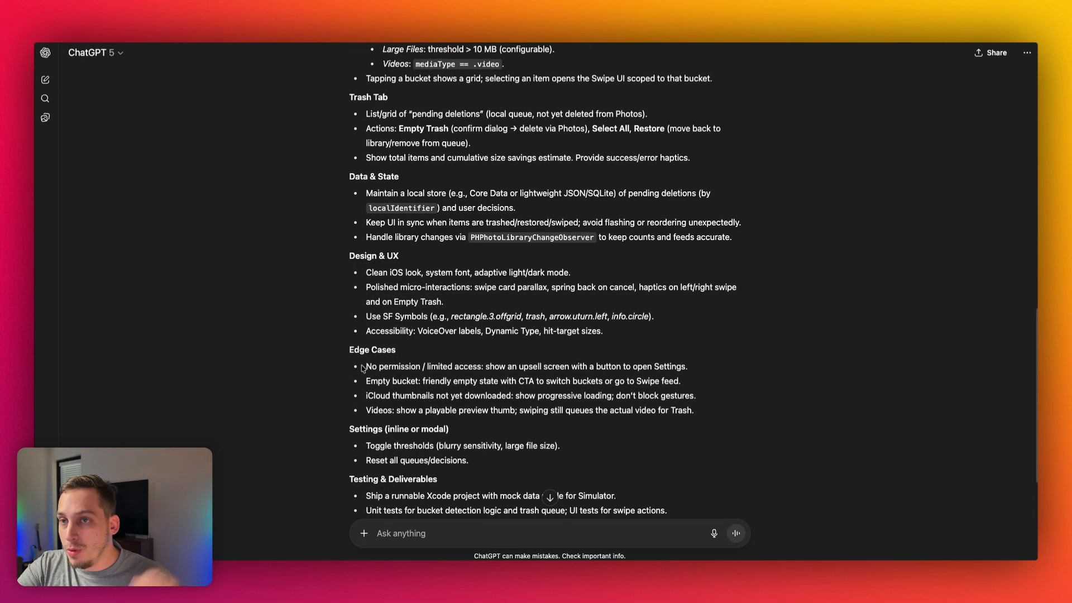
scroll(up, 3)
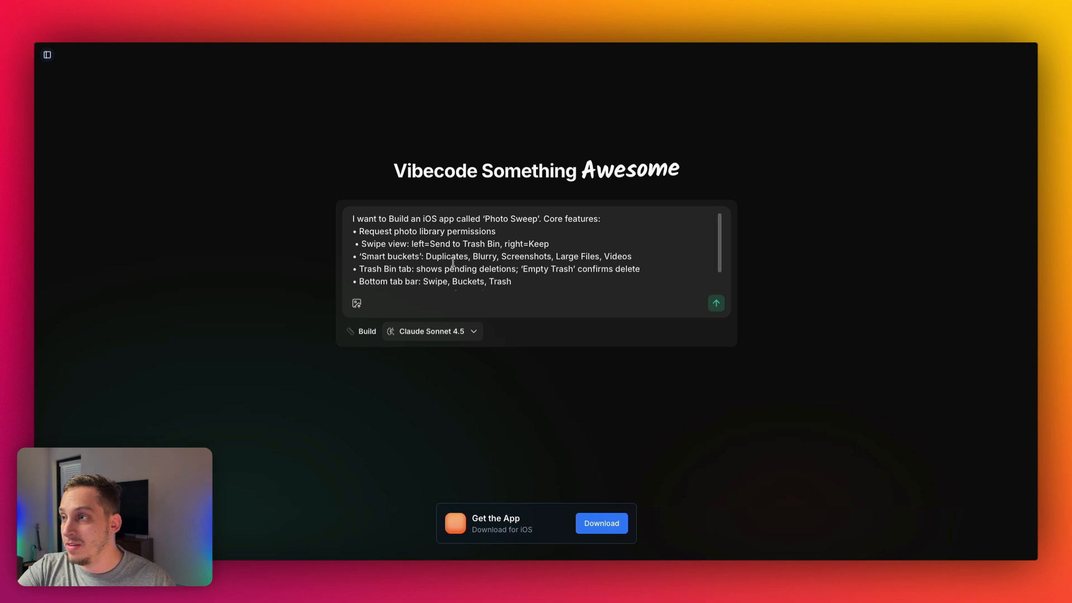
Submit the prompt with Claude Sonnet 4.5 selected and follow the build log to completion.
scroll(down, 3)
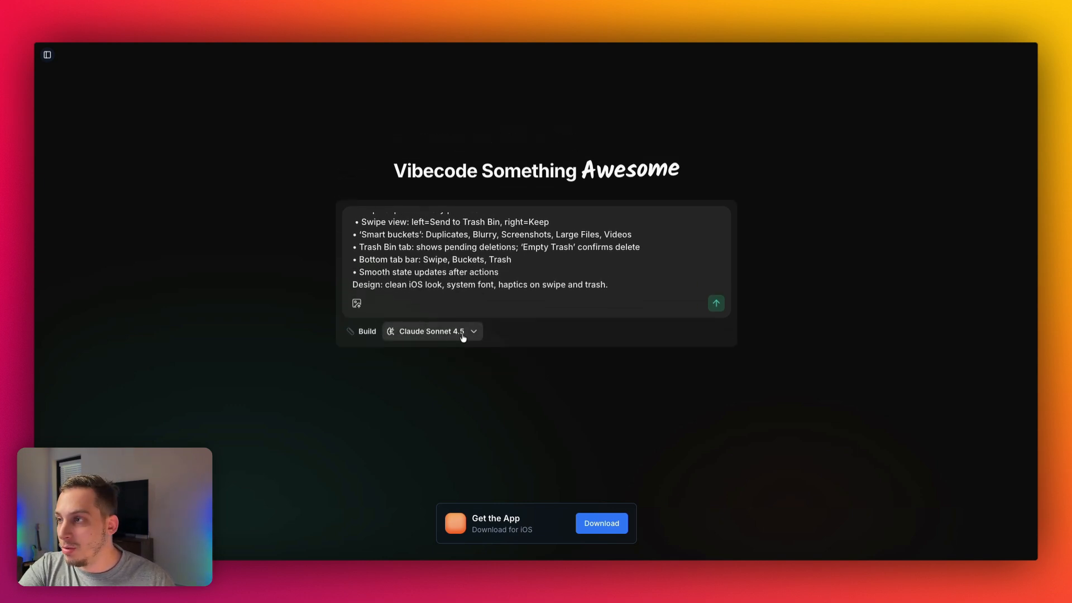
click(715, 303)
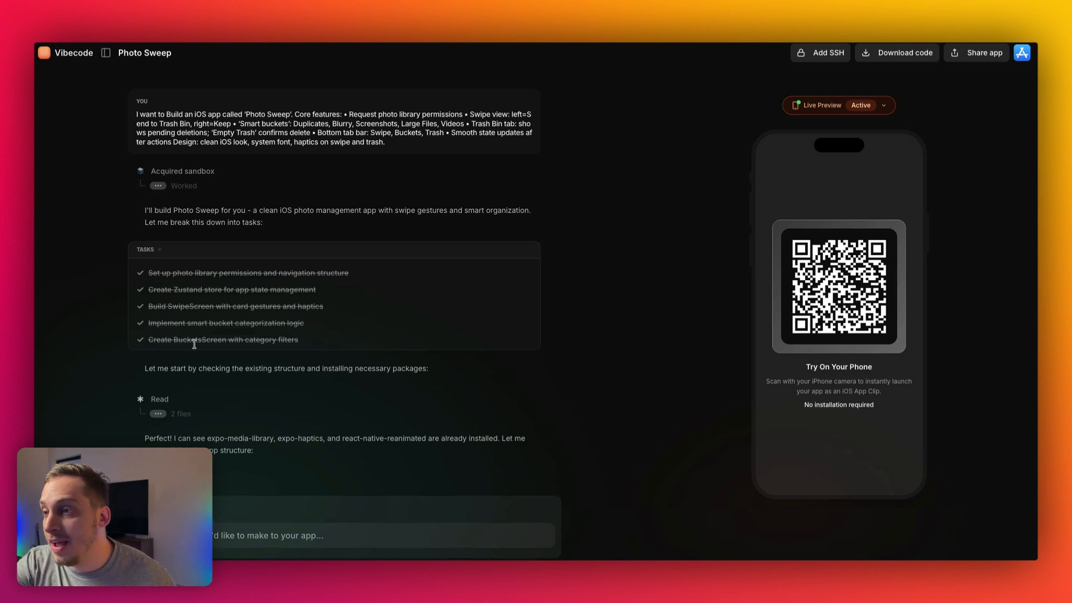
mouse_move(196, 348)
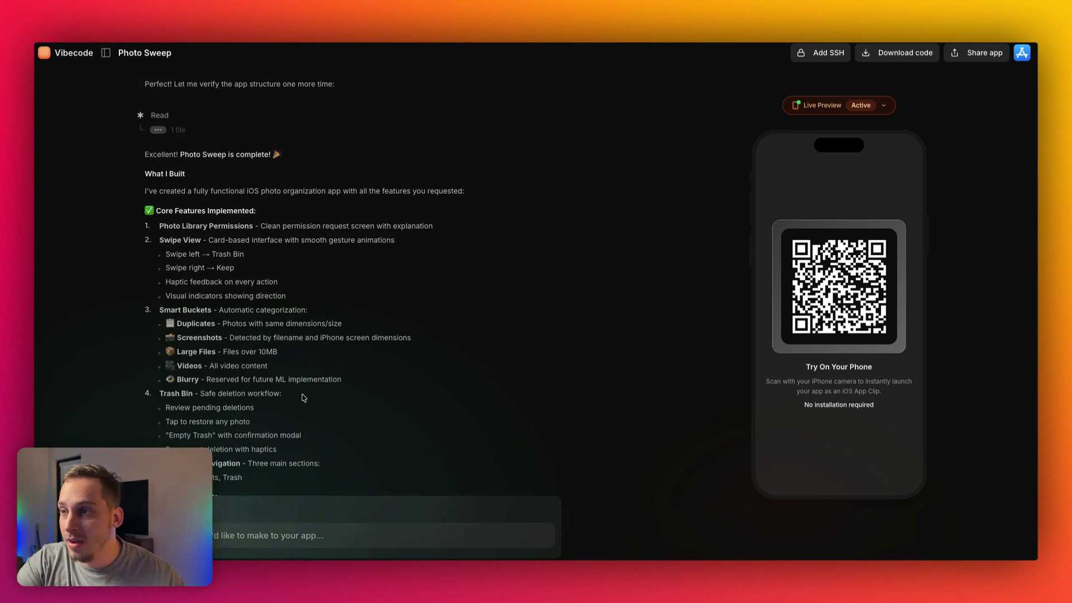
scroll(down, 3)
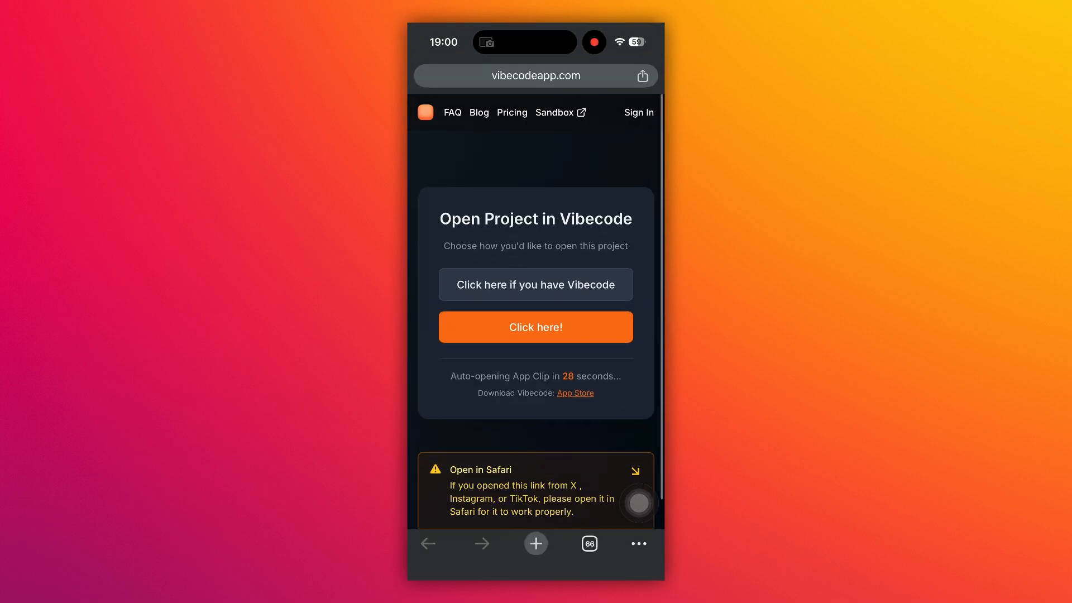
Launch the App Clip, grant full photo library access and view the Smart Buckets.
click(535, 327)
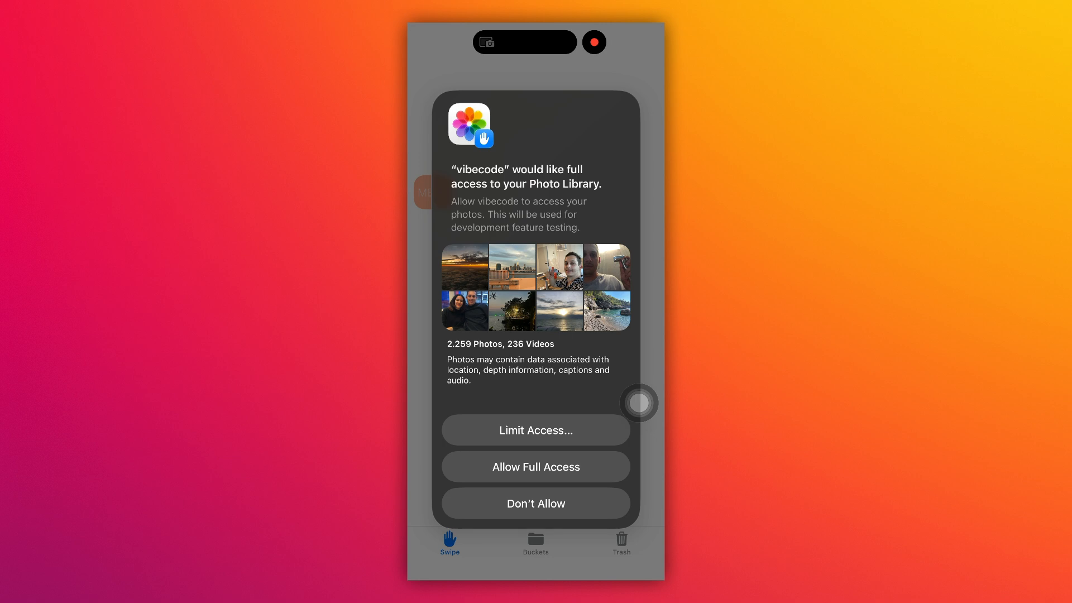
click(534, 466)
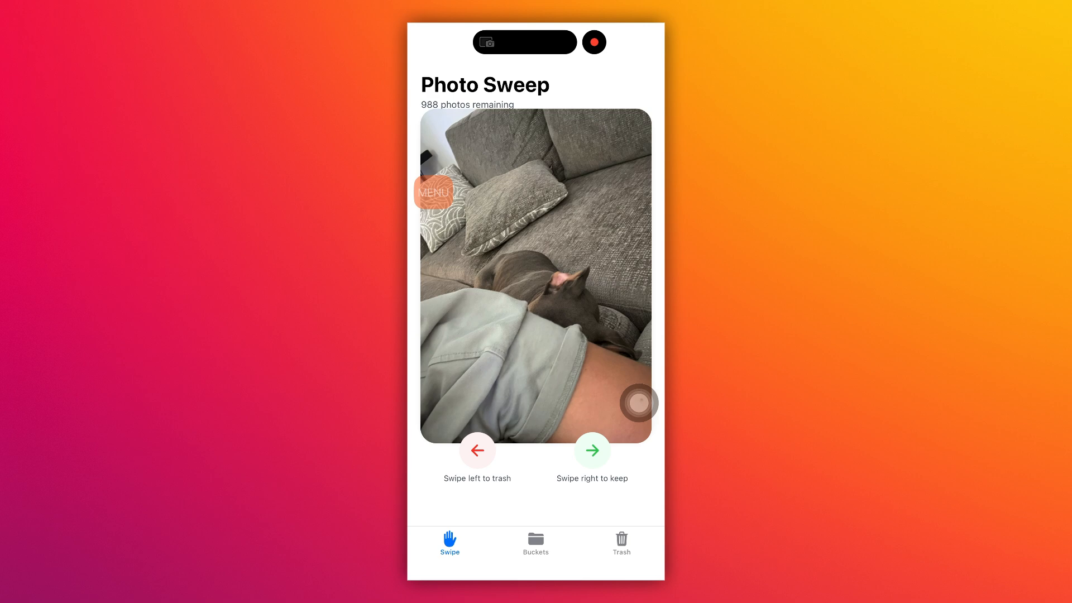
click(534, 544)
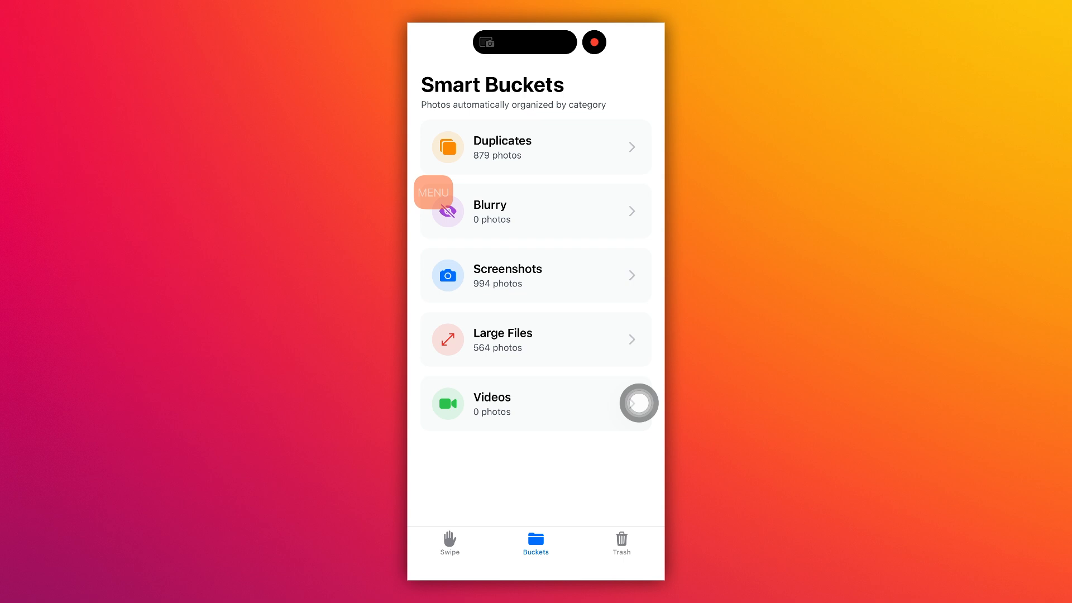
Go to the Trash Bin, start Empty Trash (3) and answer the Delete Permanently dialog.
click(621, 544)
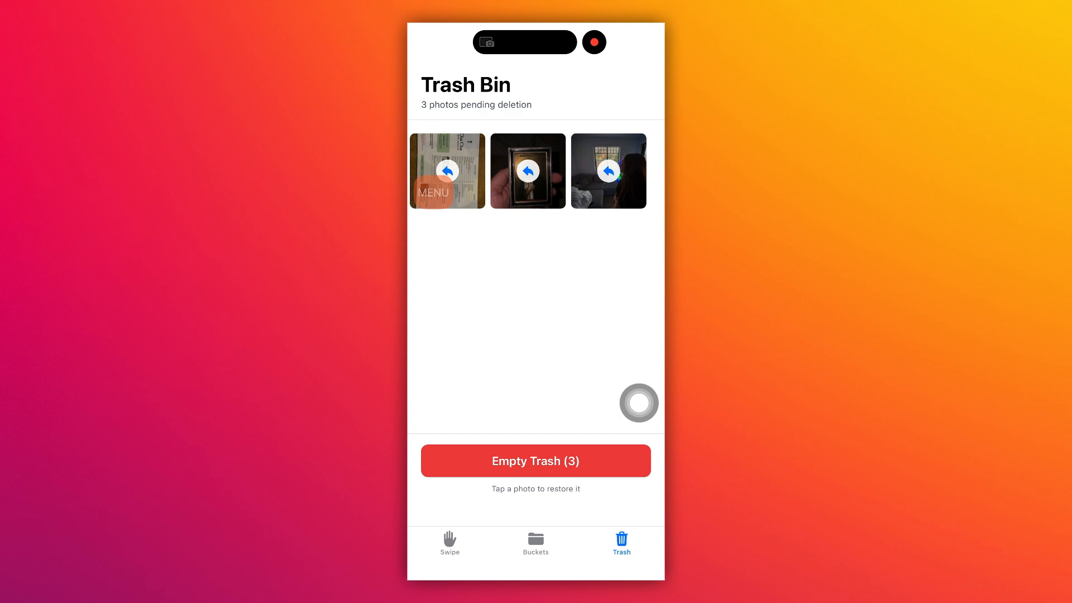
click(534, 460)
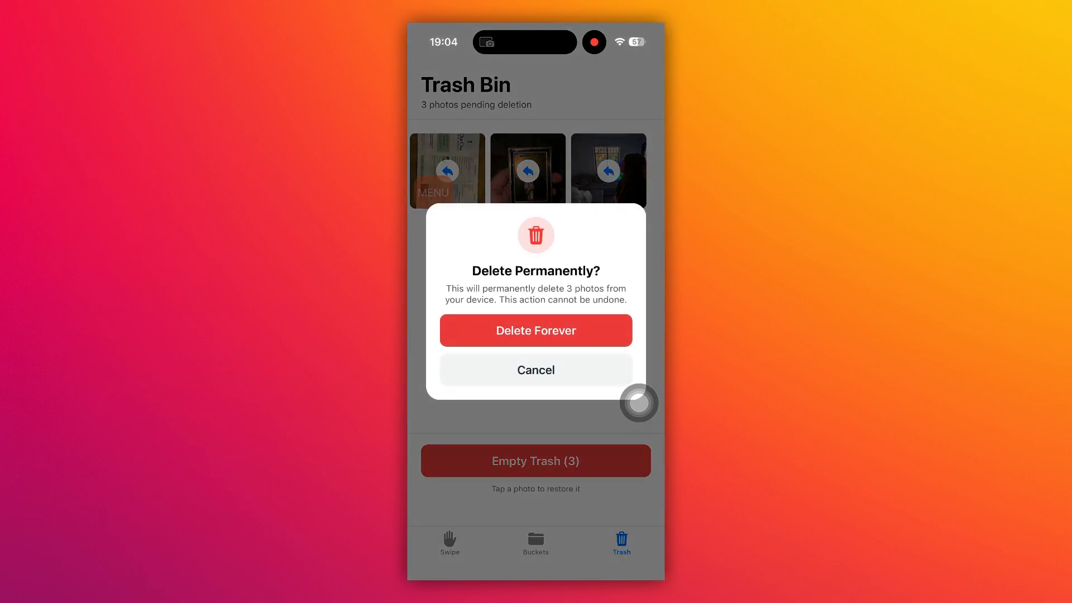
click(535, 330)
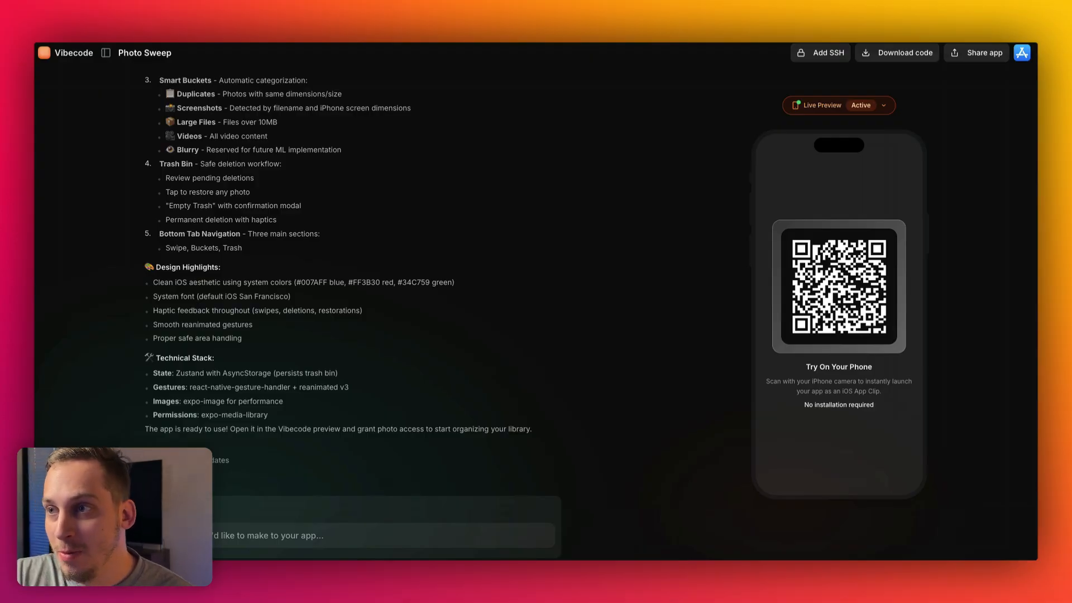
Scroll through the build summary before drafting the progress bar request.
scroll(down, 3)
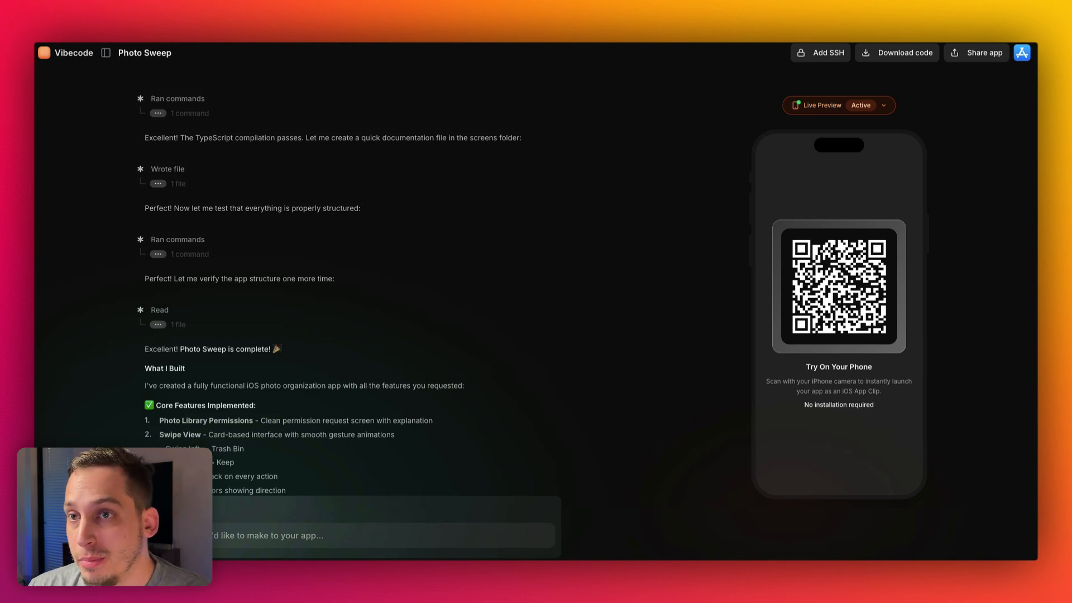
scroll(down, 3)
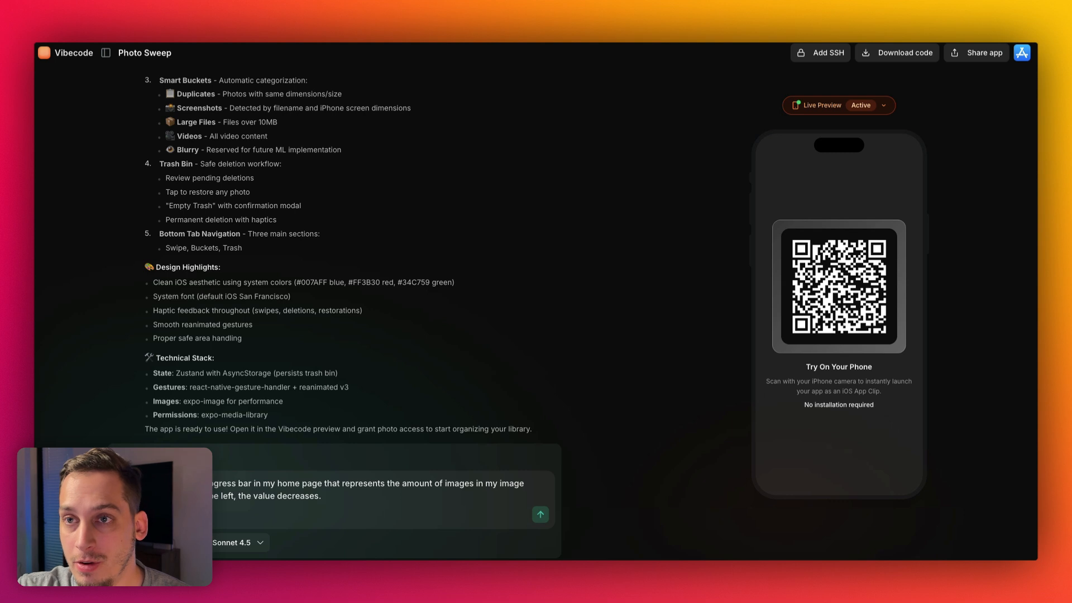
mouse_move(300, 531)
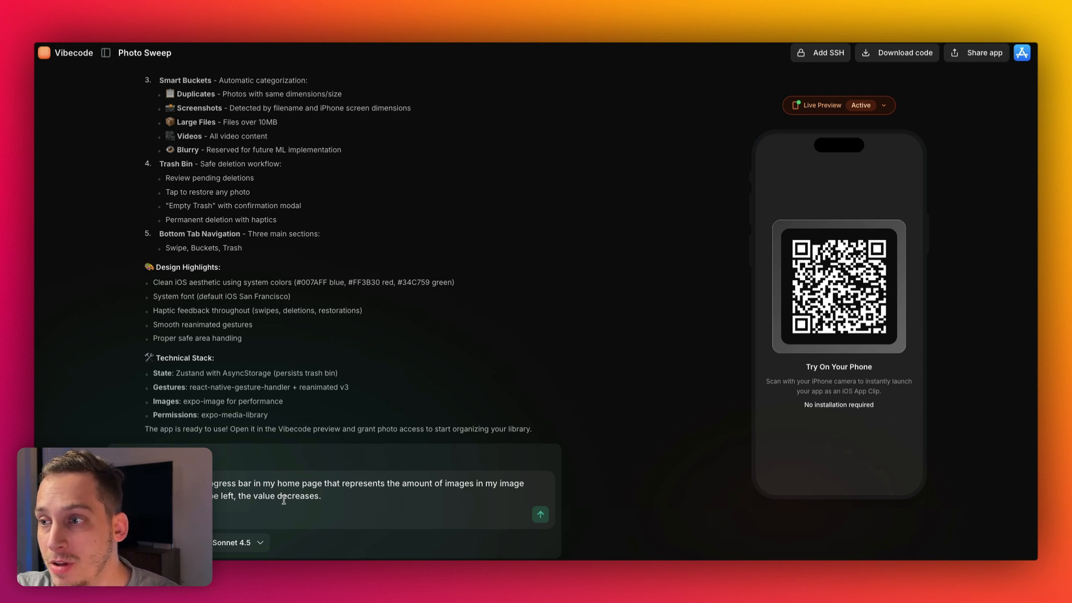
mouse_move(633, 417)
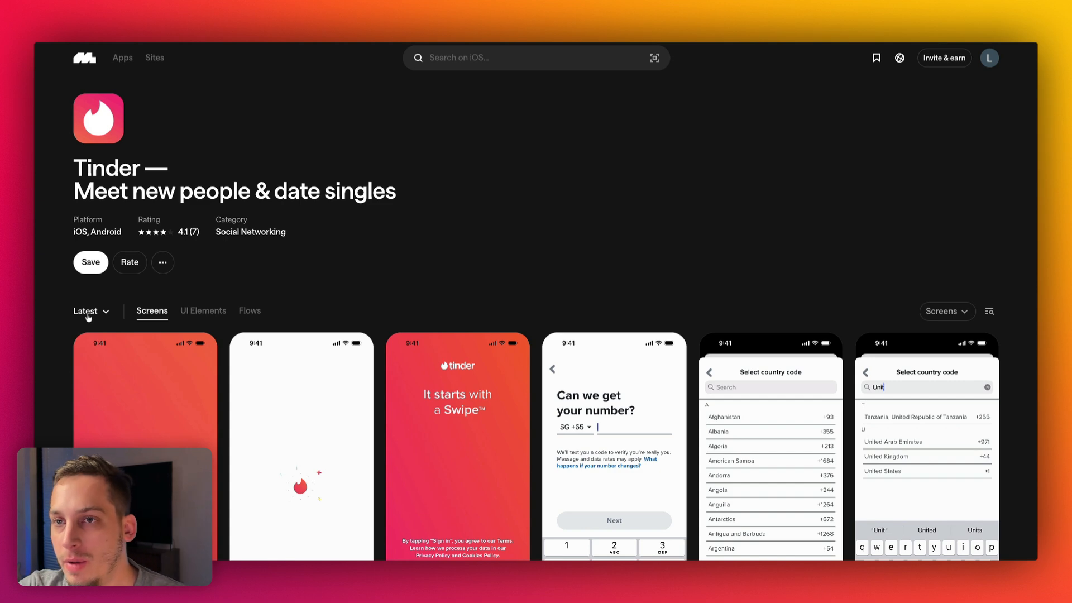
scroll(down, 3)
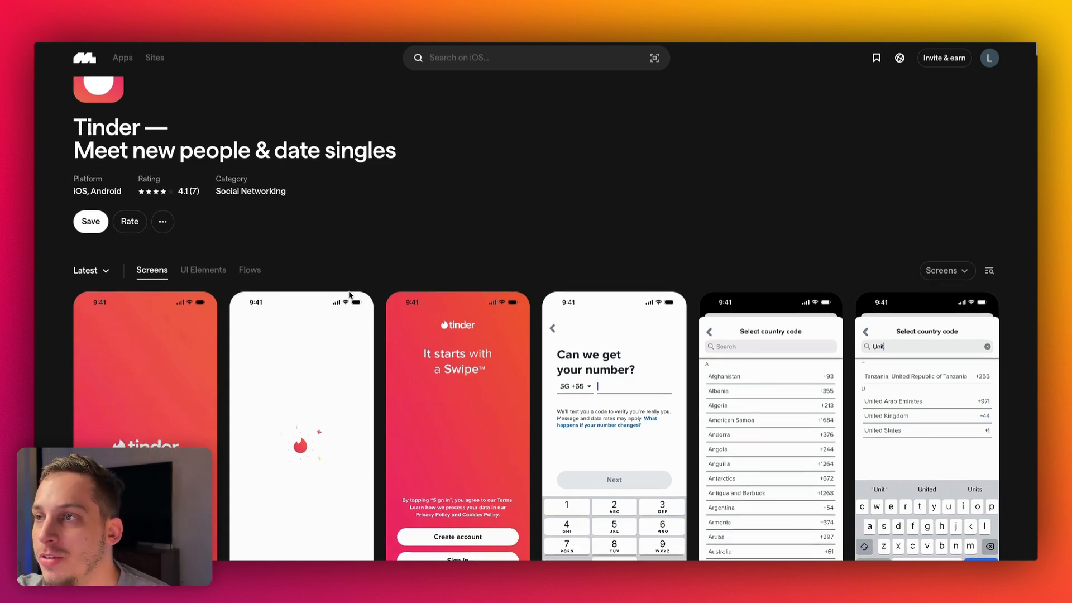
scroll(down, 3)
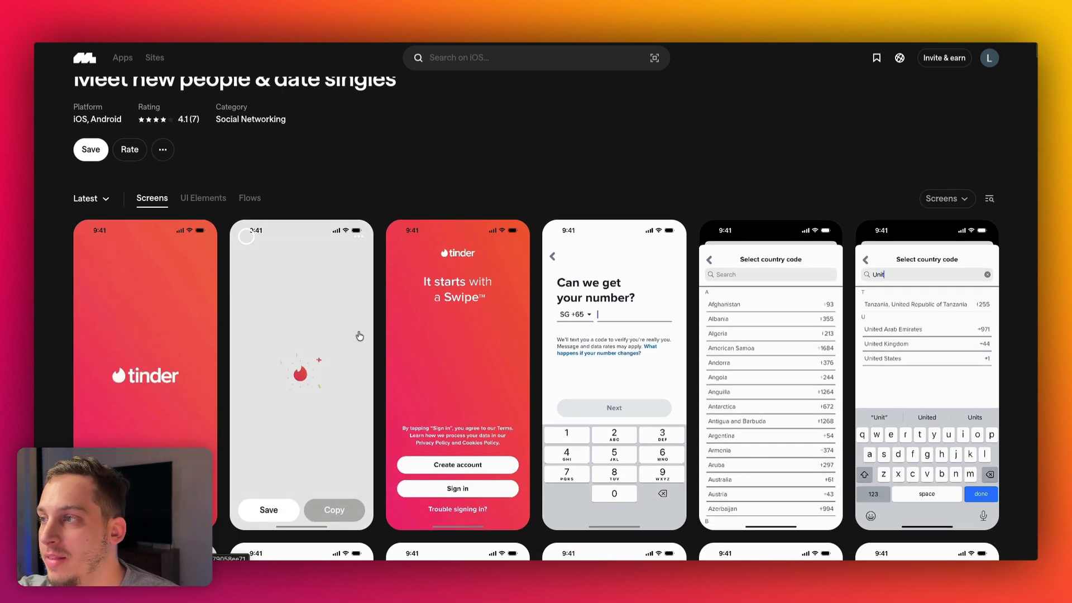
scroll(down, 3)
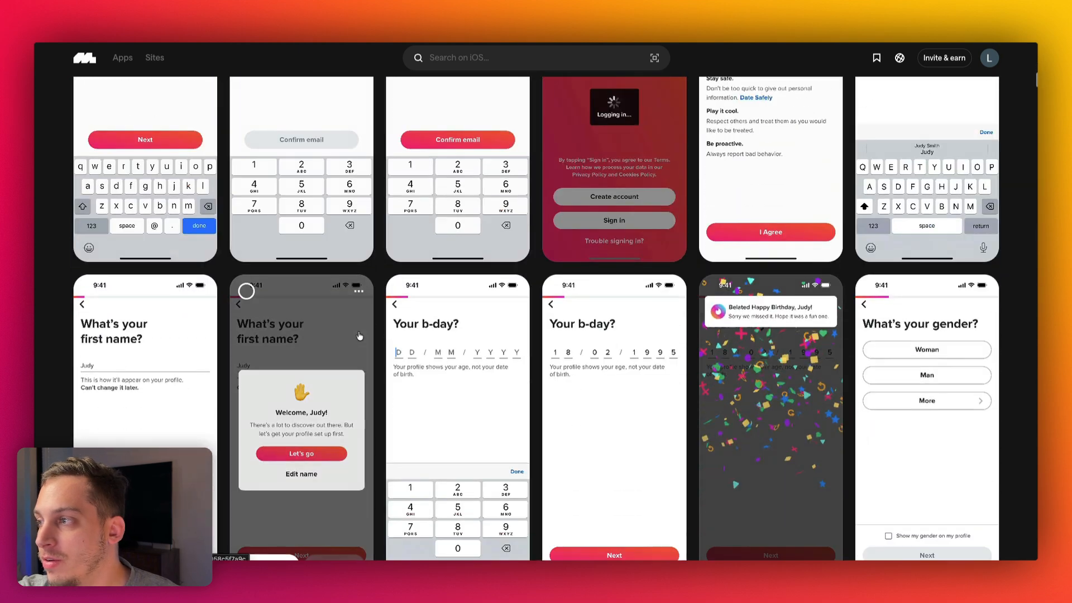
scroll(down, 3)
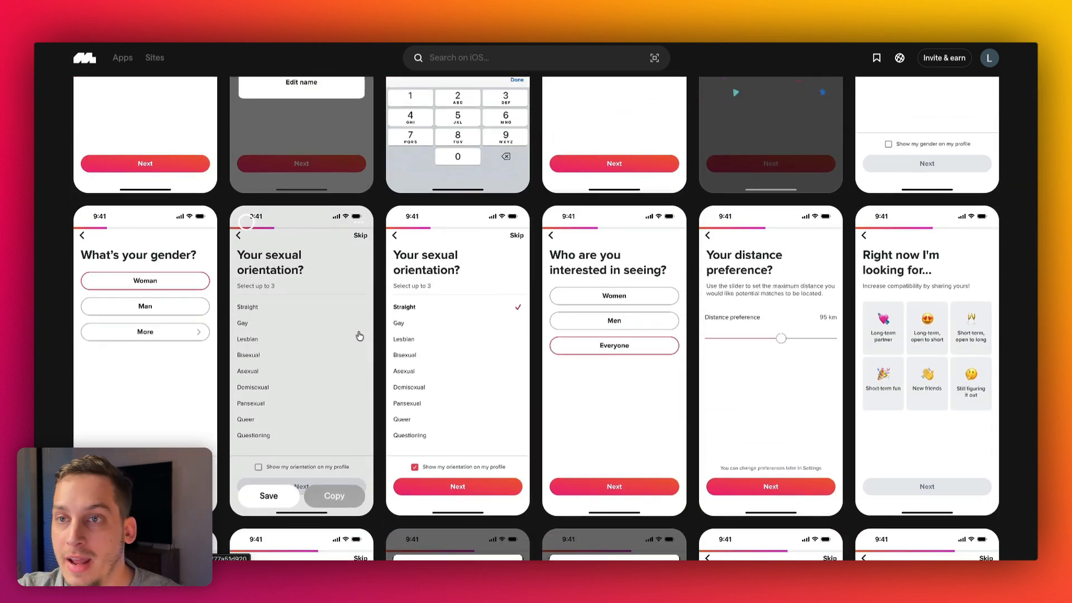
scroll(down, 3)
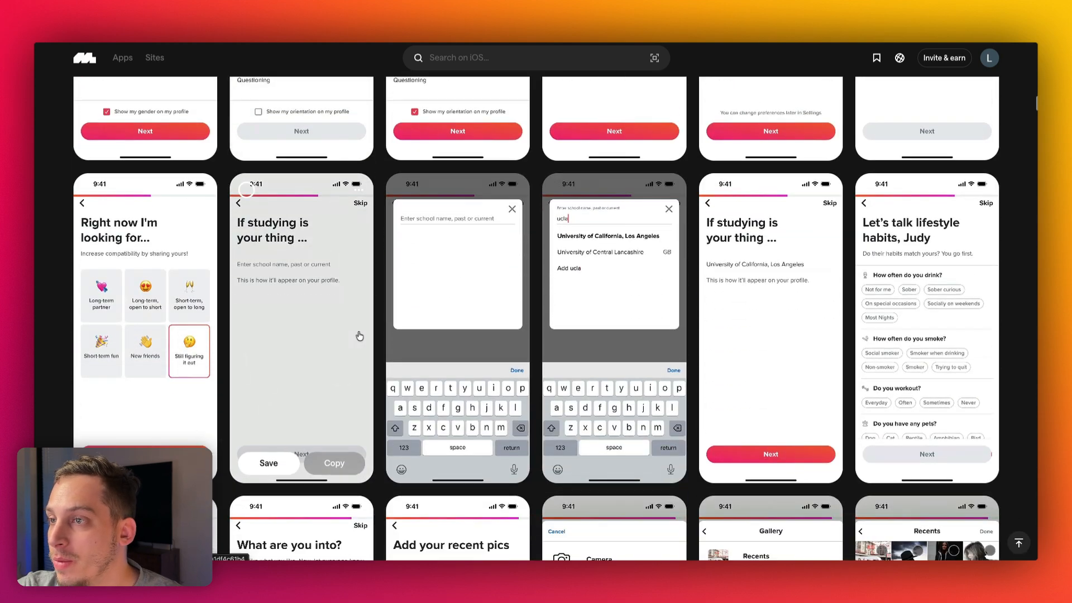
scroll(down, 3)
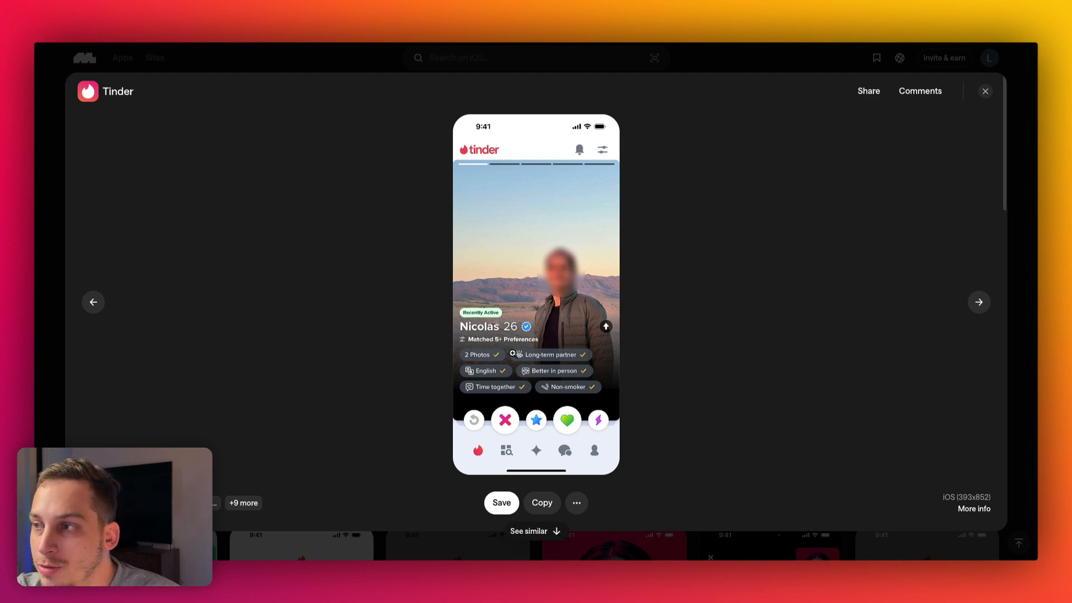
mouse_move(504, 376)
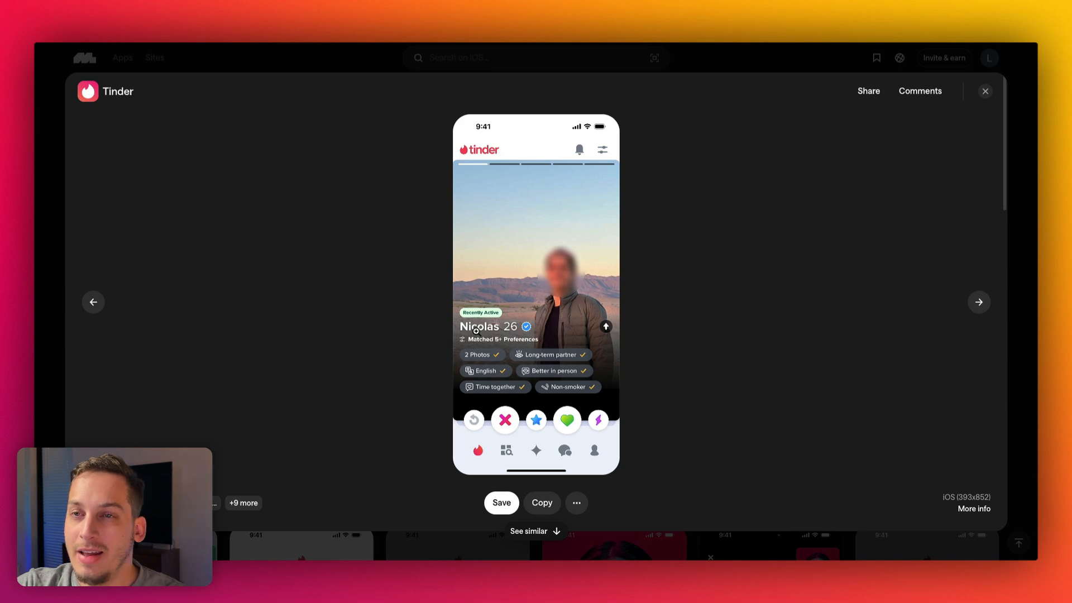
mouse_move(471, 361)
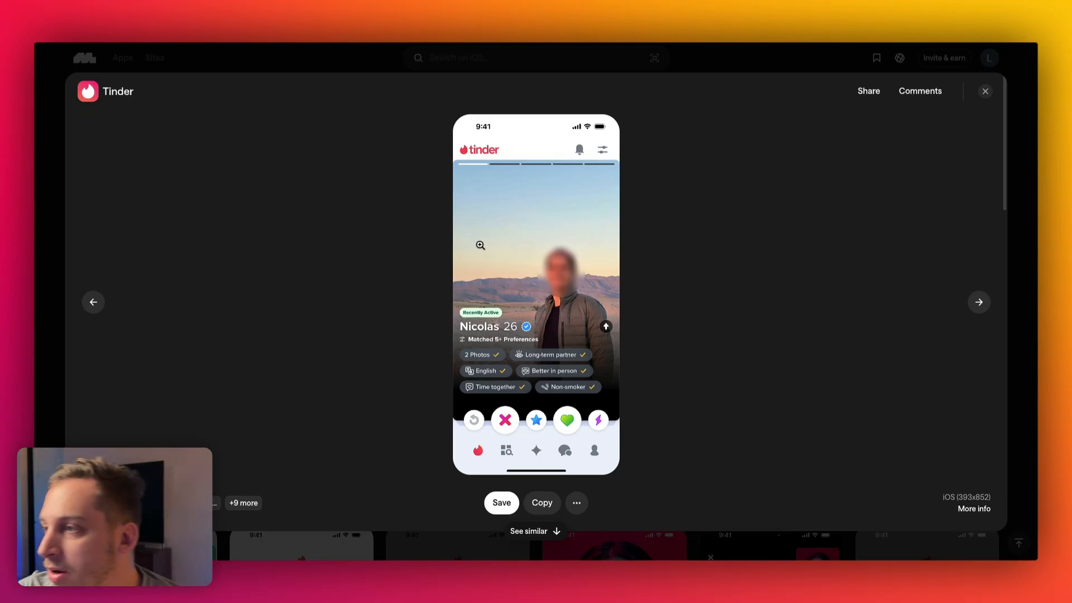
mouse_move(504, 316)
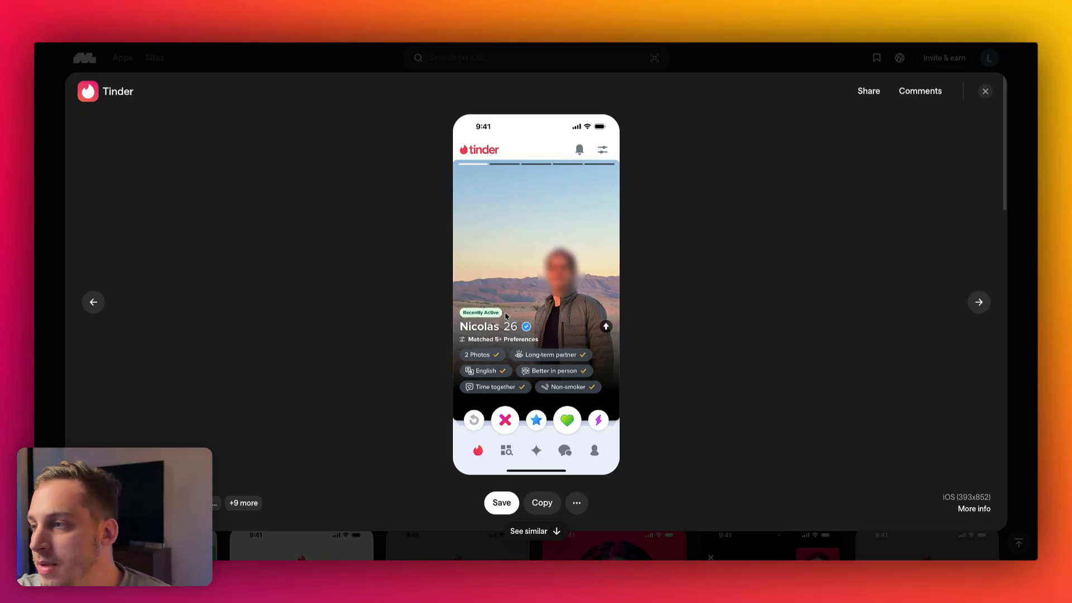
click(501, 502)
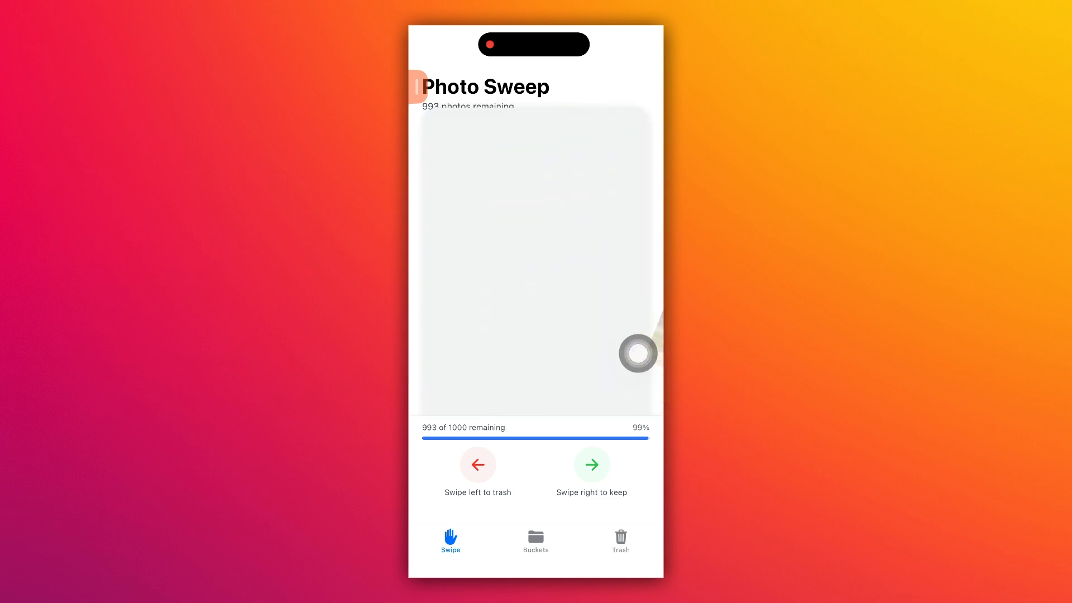
Check the buckets and trash, then empty the trash with Delete Forever and the system Delete.
click(535, 540)
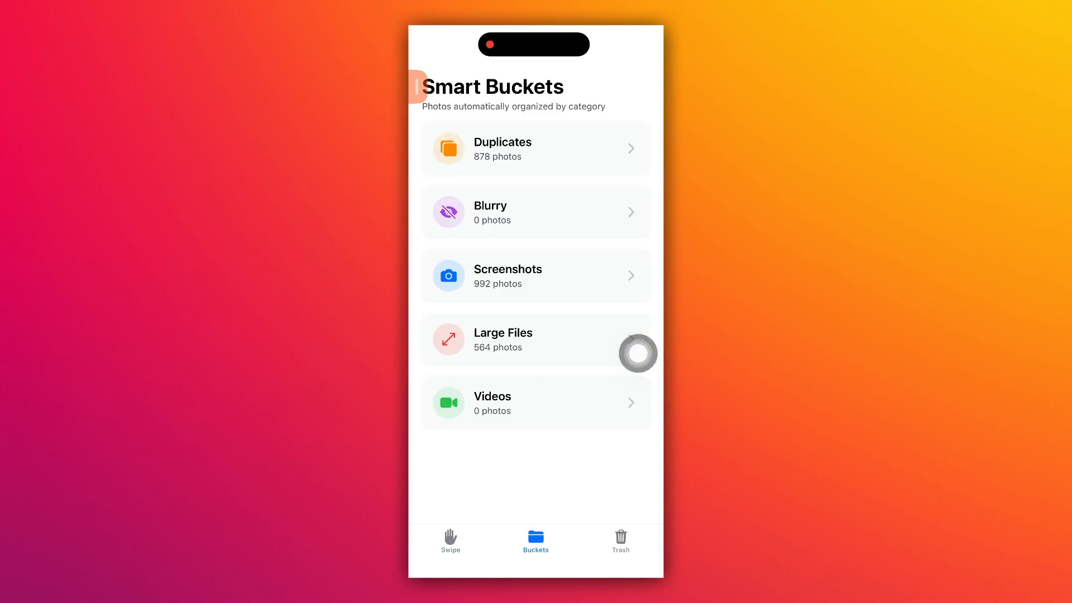
click(620, 541)
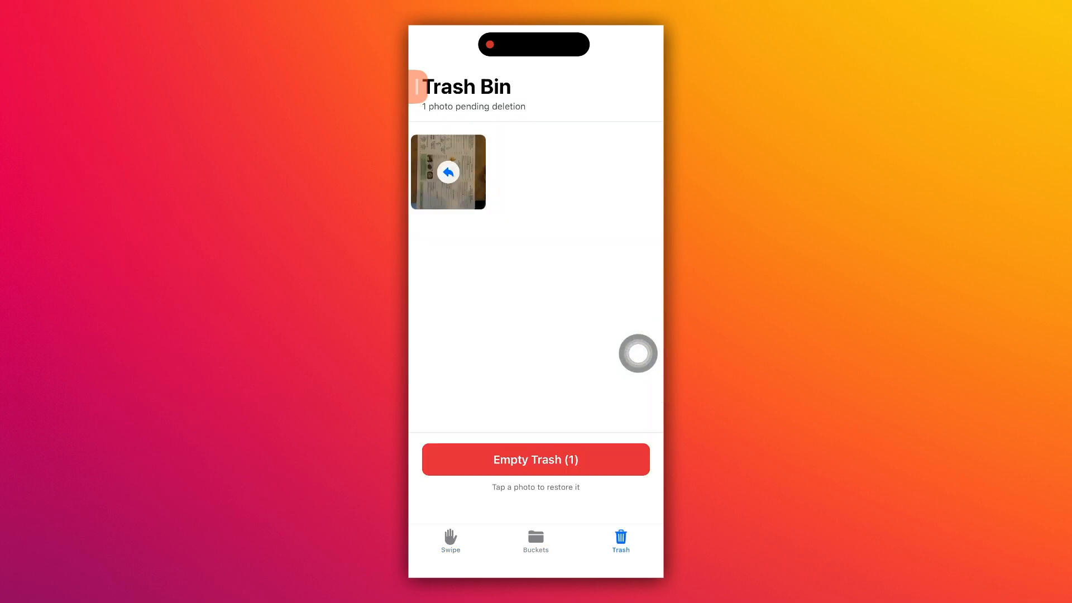
click(535, 541)
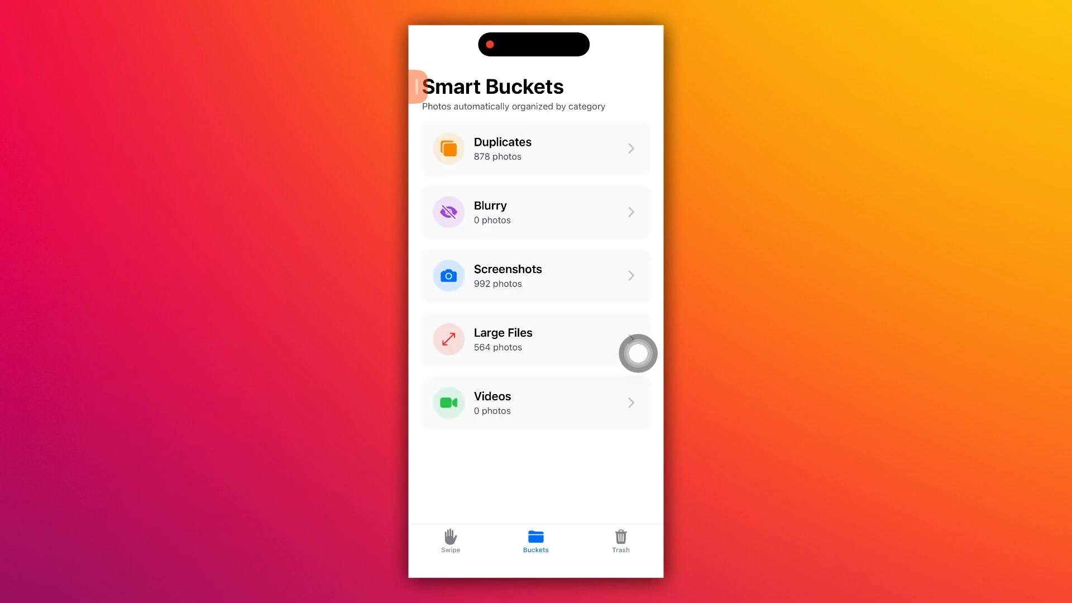
click(620, 540)
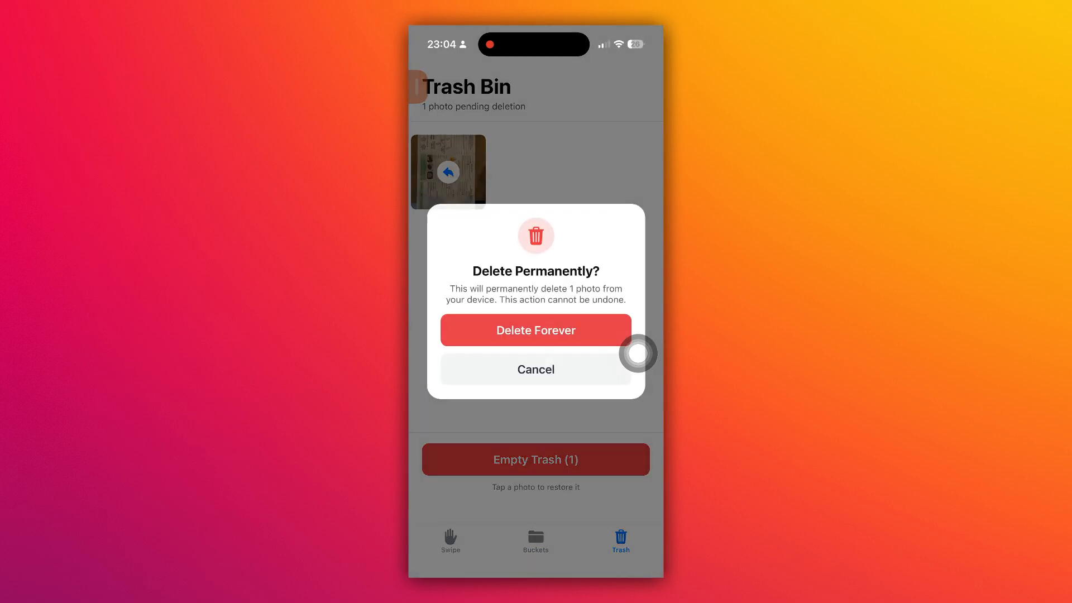
click(535, 329)
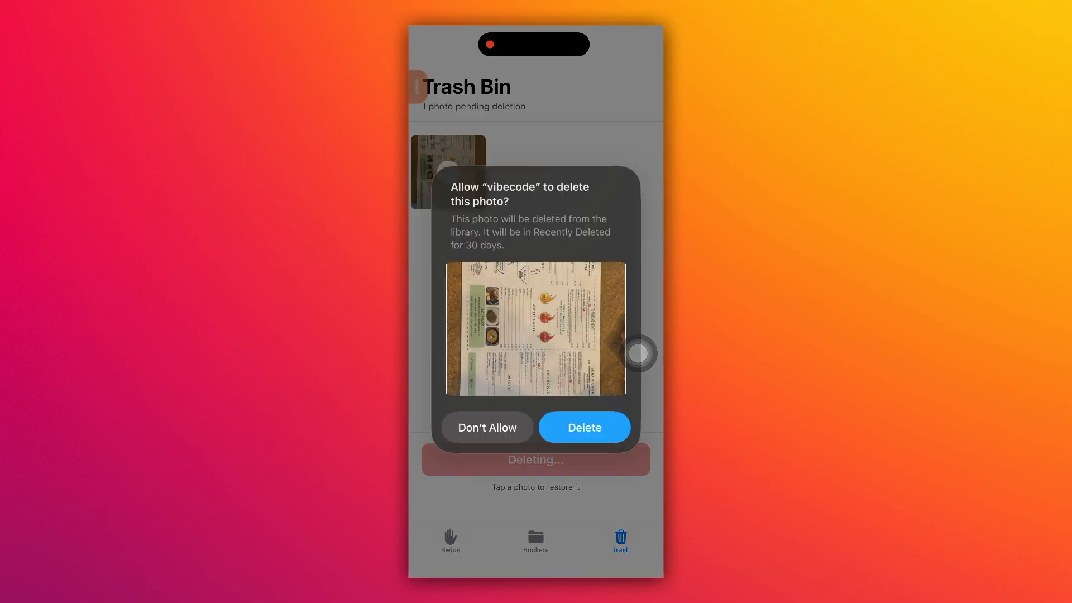
click(583, 428)
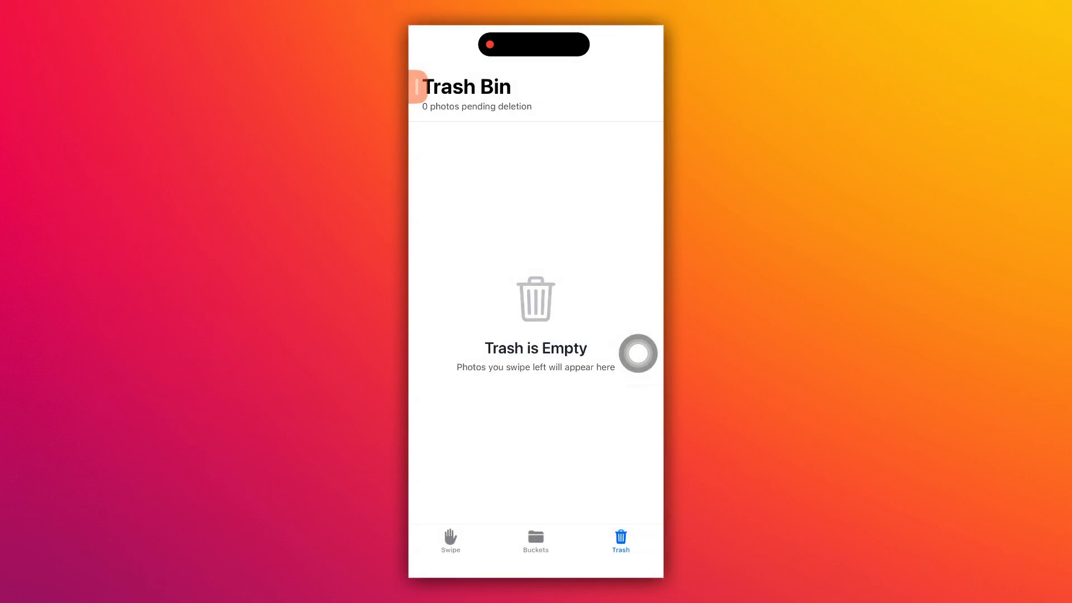
click(535, 541)
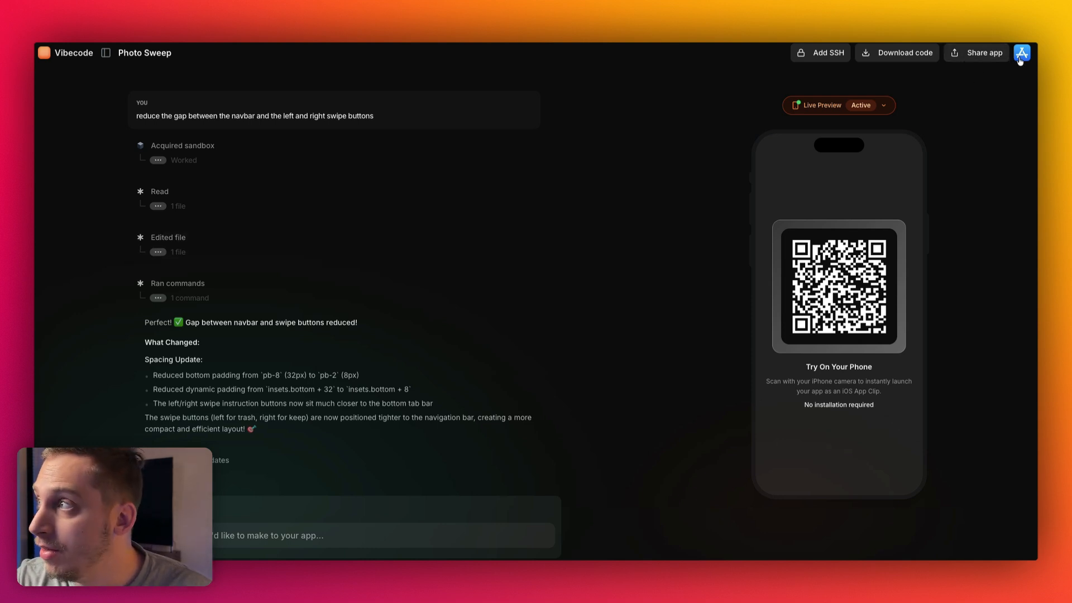
Start the App Store build setup and enable Support iPad in the App Setup form.
click(1022, 52)
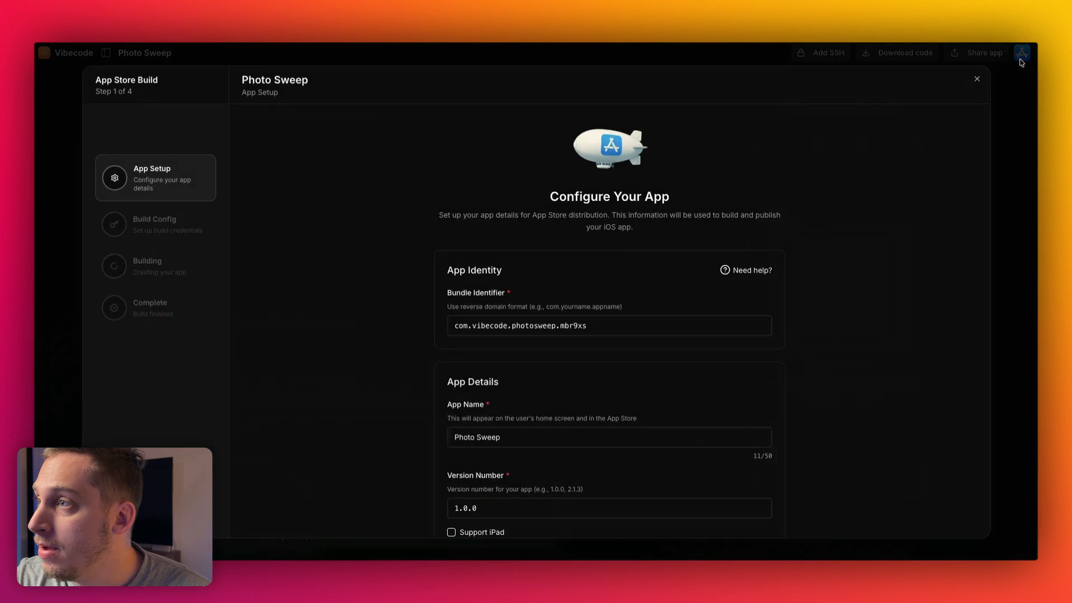
mouse_move(311, 165)
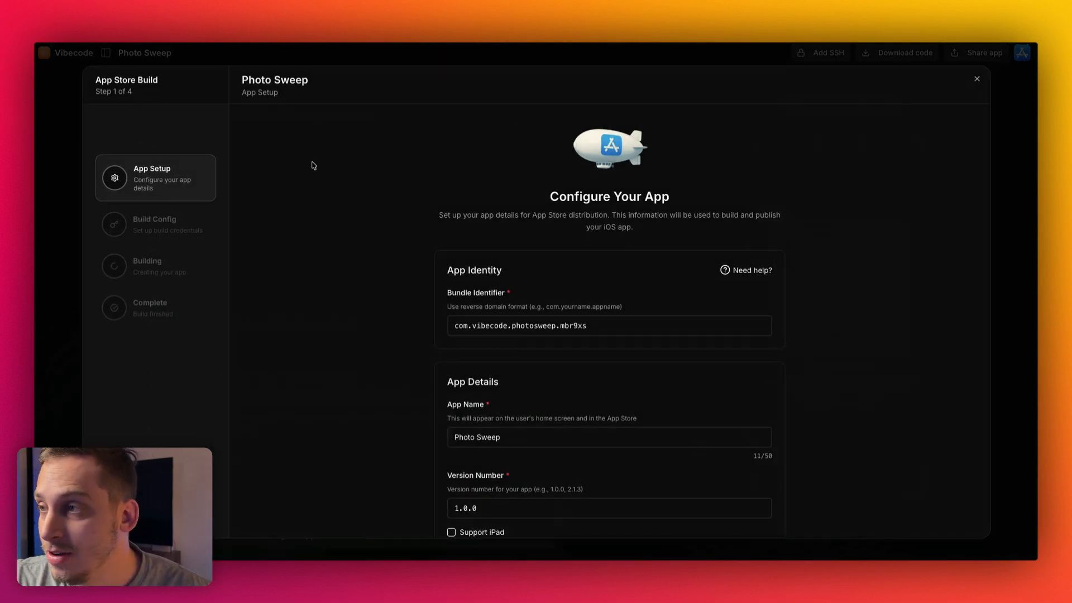
scroll(down, 3)
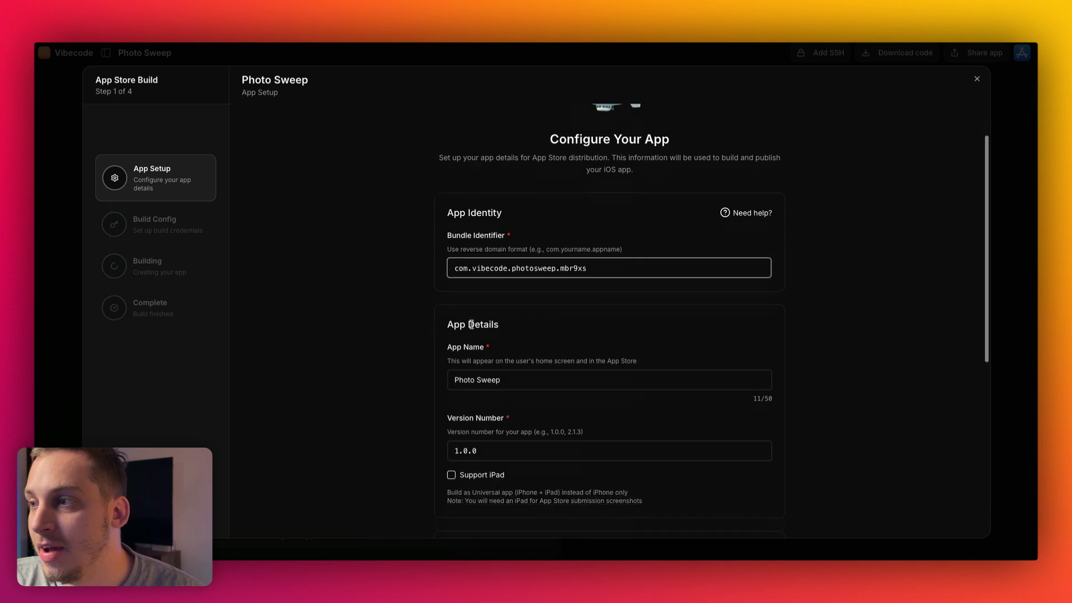
scroll(down, 3)
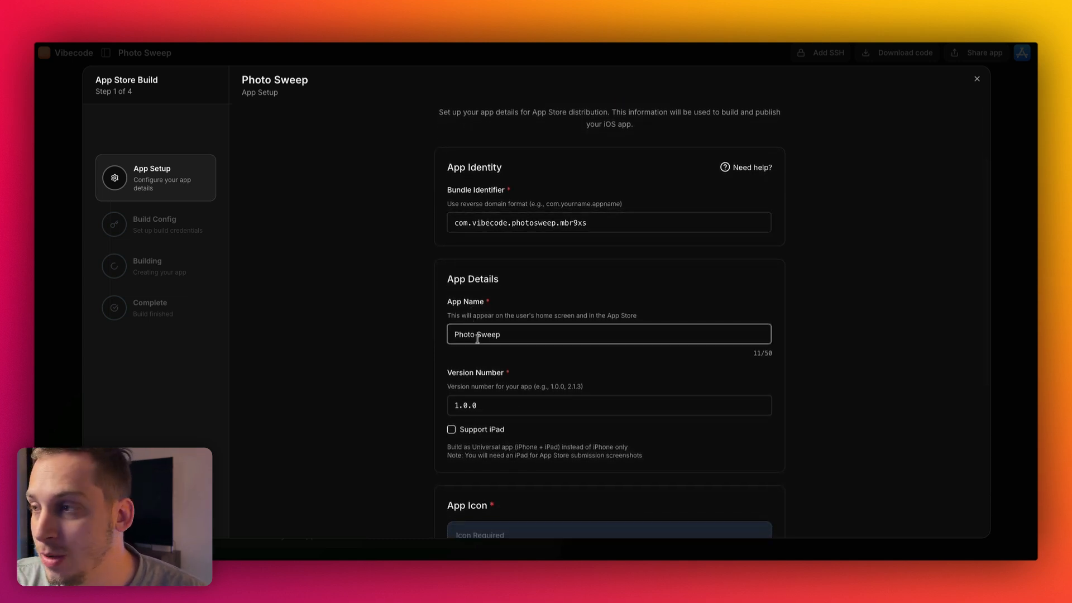
scroll(down, 3)
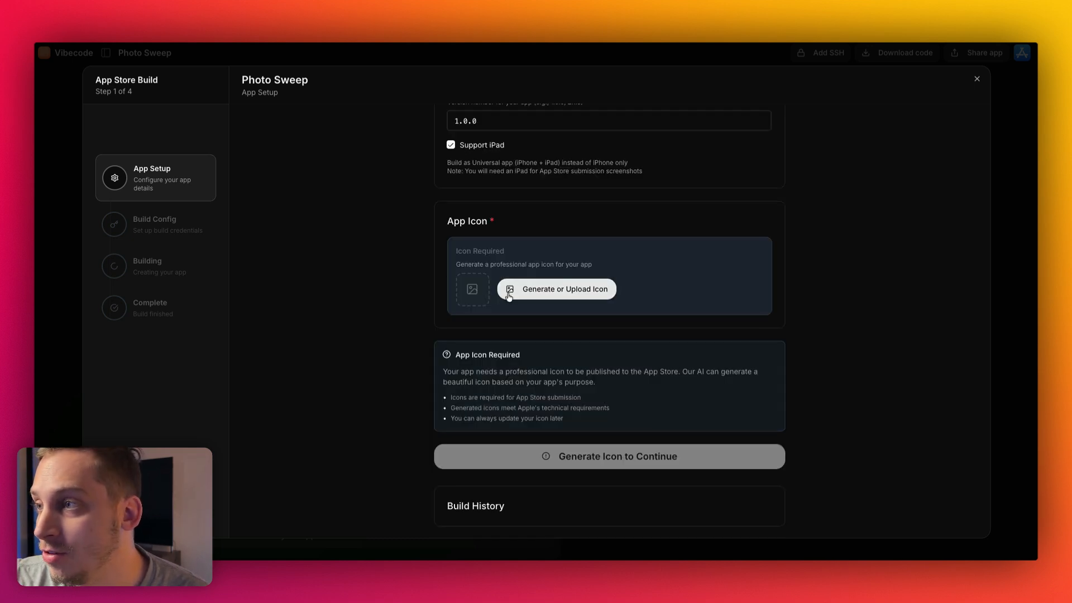
Generate a red trash can with flame icon and accept it with Use This Icon.
click(556, 288)
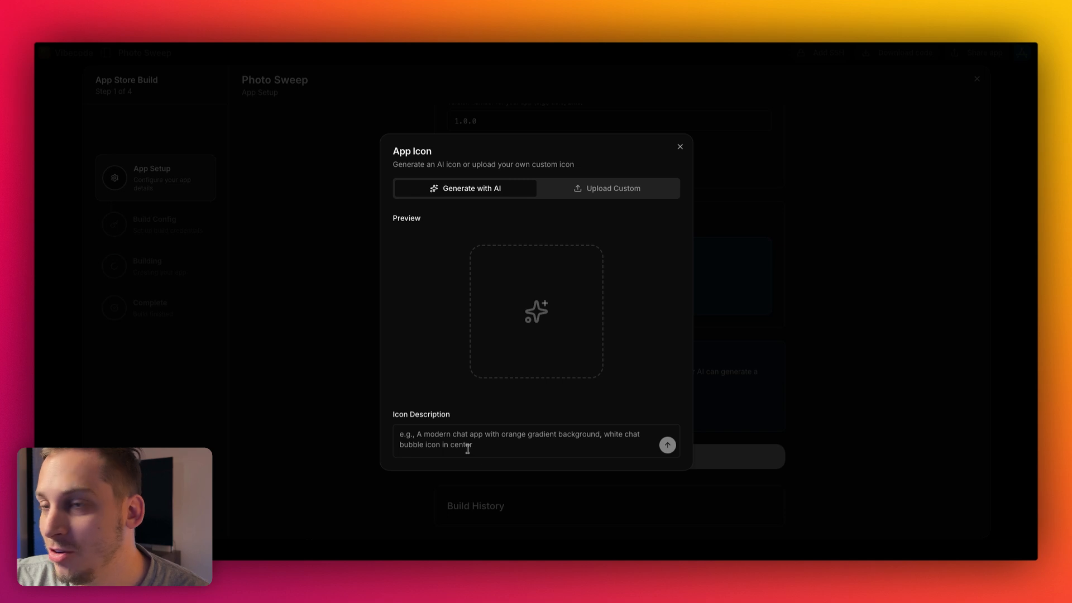
mouse_move(483, 404)
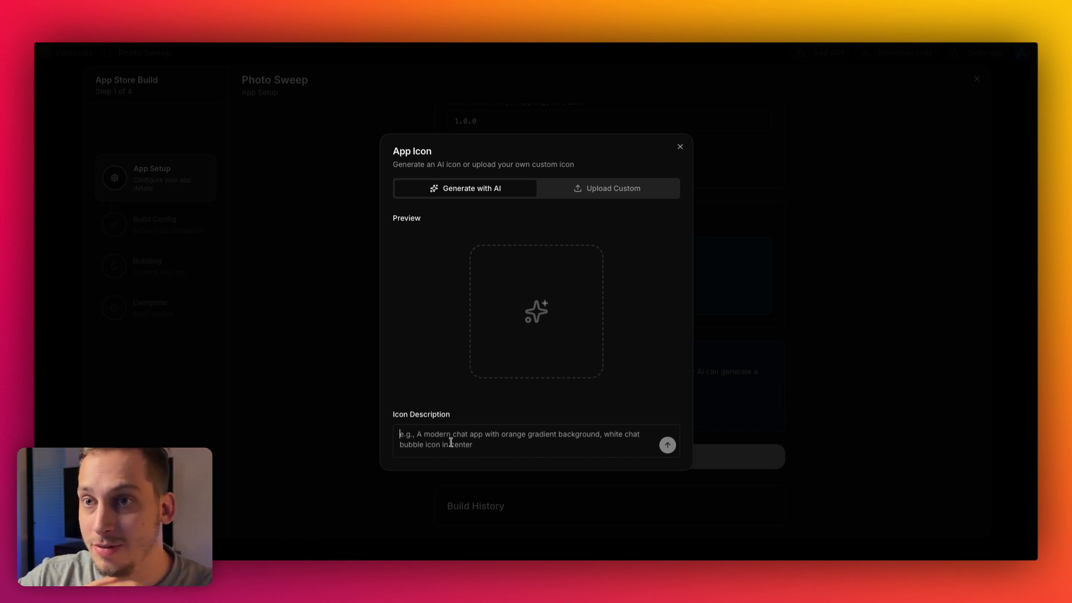
click(668, 446)
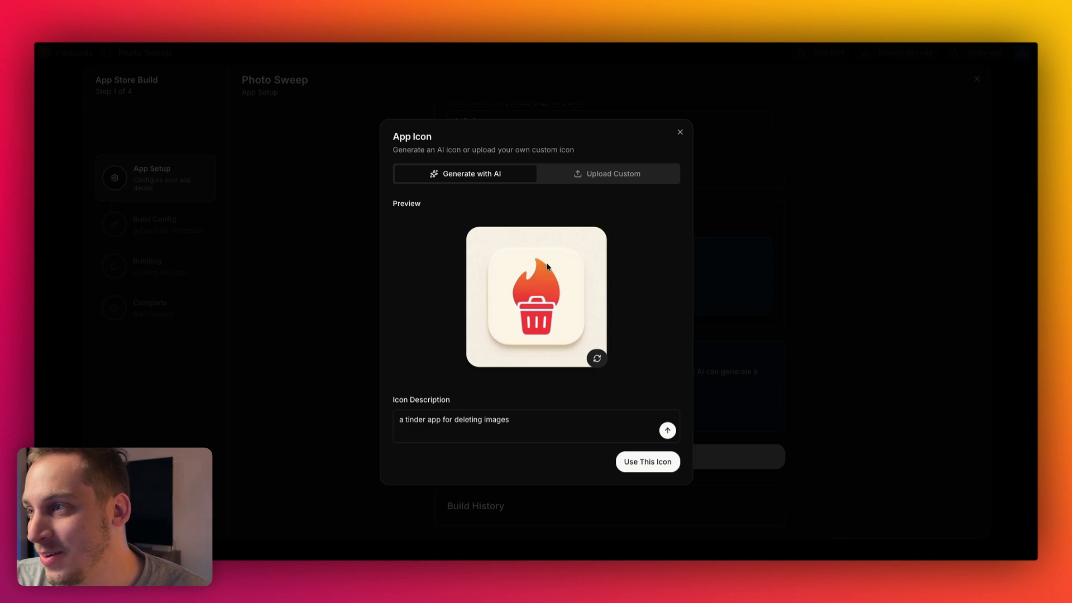
mouse_move(528, 303)
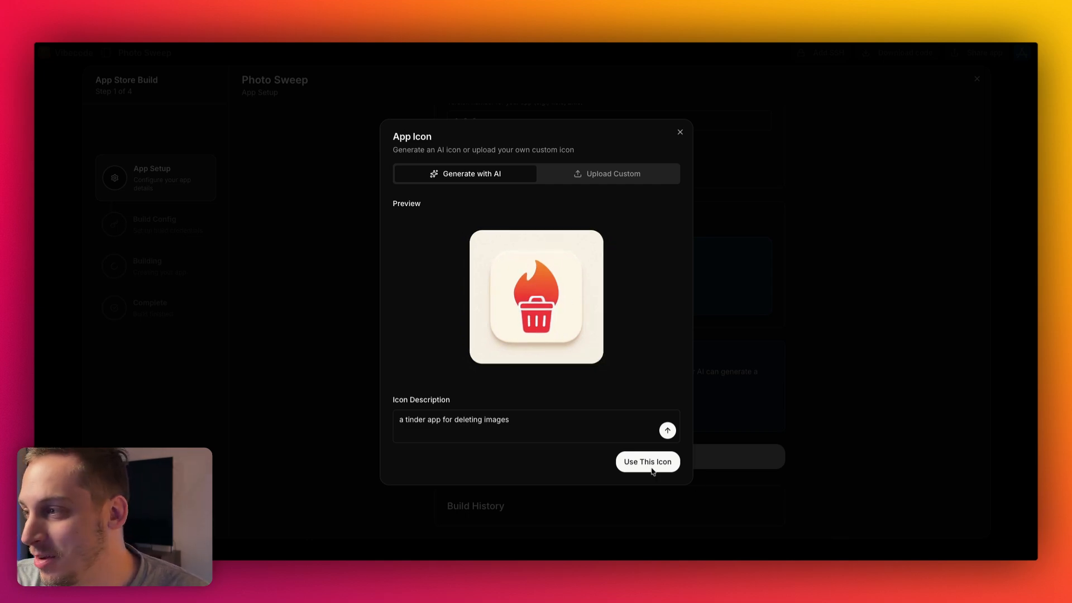
click(647, 461)
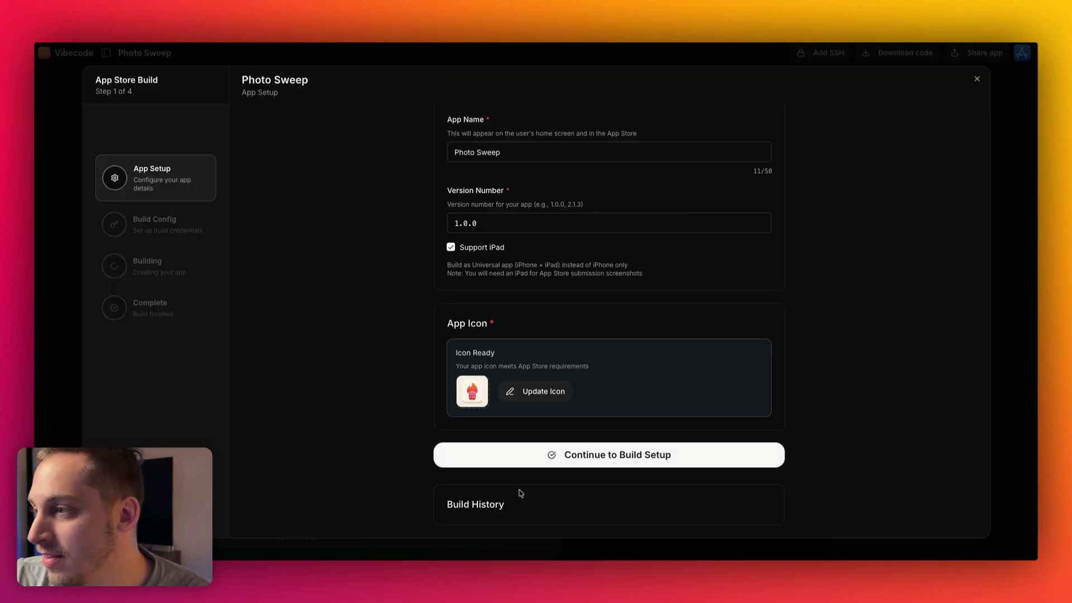
Continue to Build Setup with Expo token and Apple ID details, then Start Build Process.
click(607, 454)
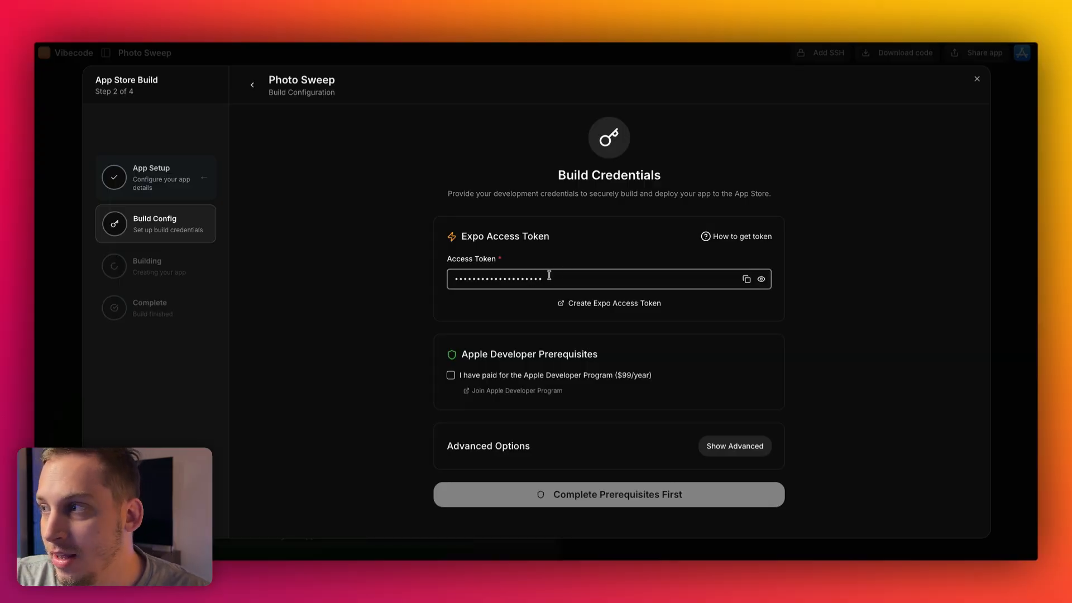
mouse_move(457, 386)
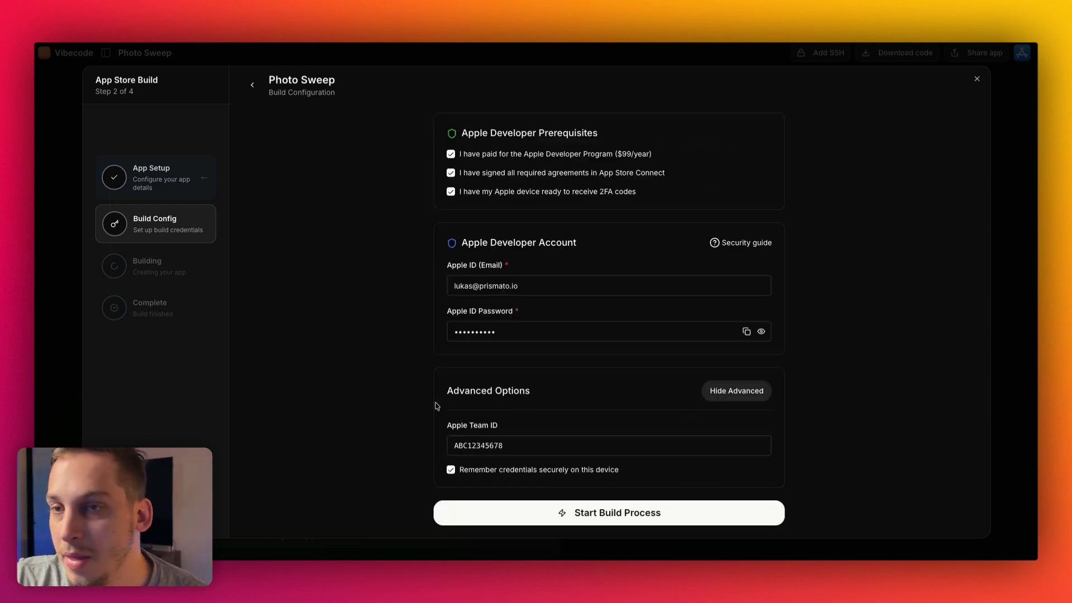
mouse_move(503, 512)
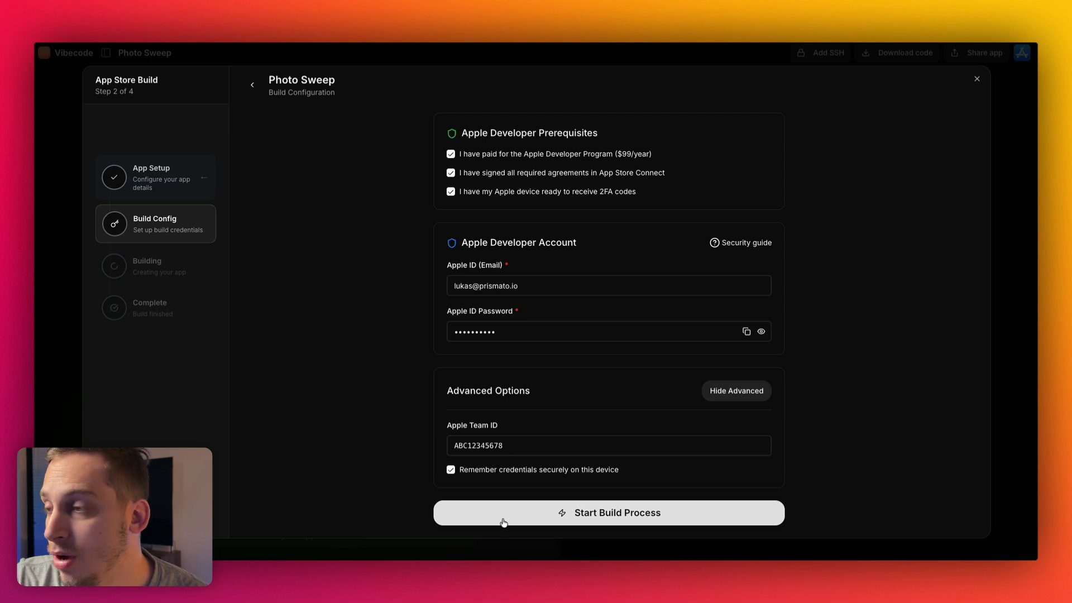
click(607, 512)
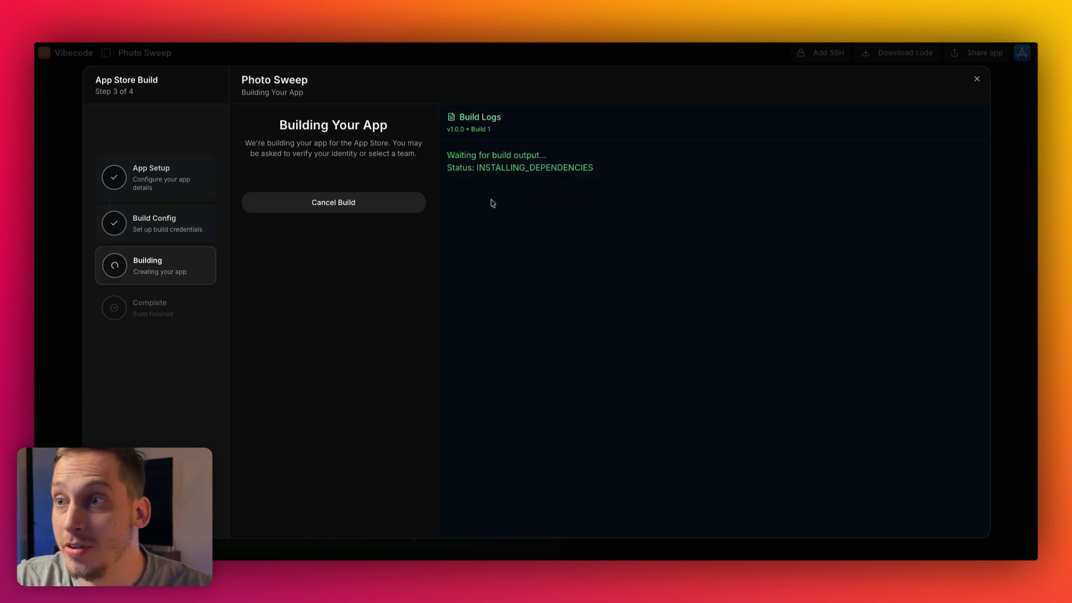